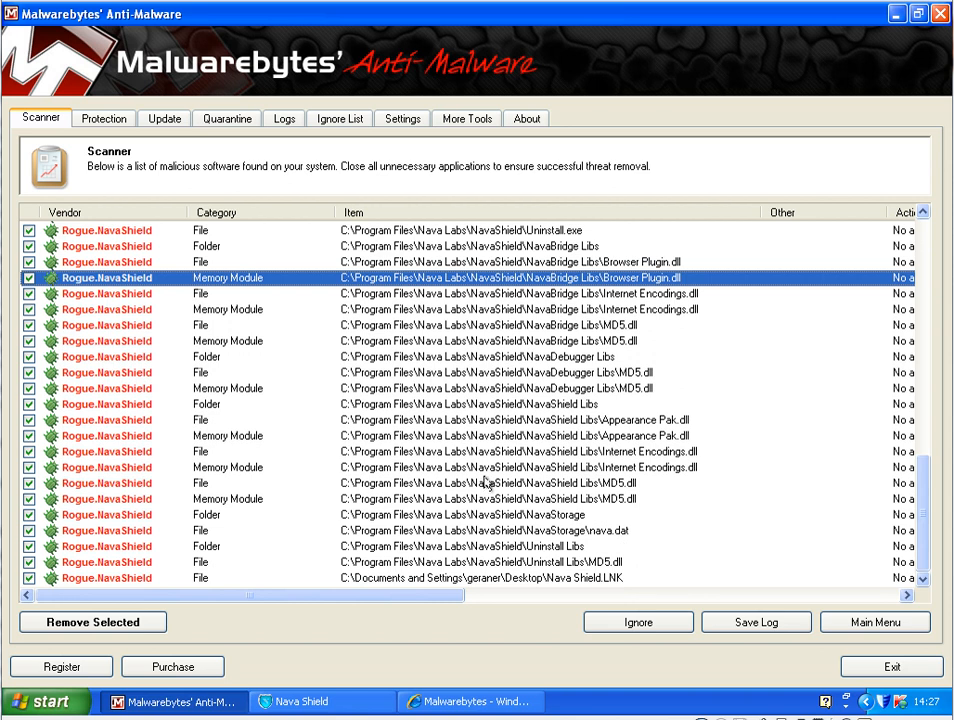
mouse_move(276, 362)
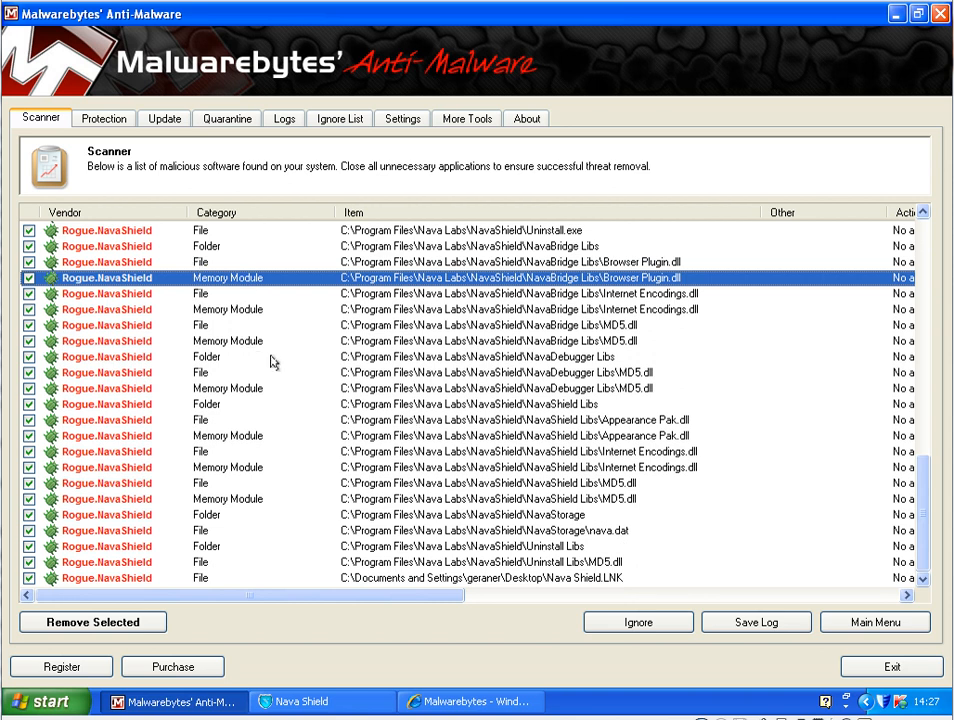
mouse_move(228, 248)
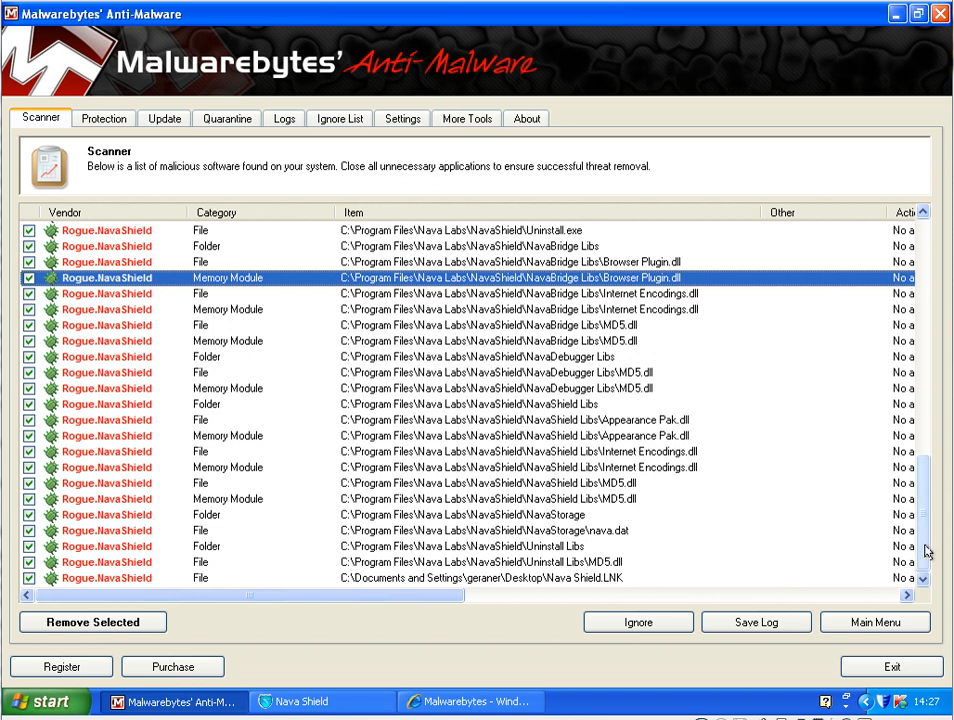
Acknowledge the fake Nava Shield alert with OK, leaving the Rogue.NavaShield entry visible.
scroll("up", 3)
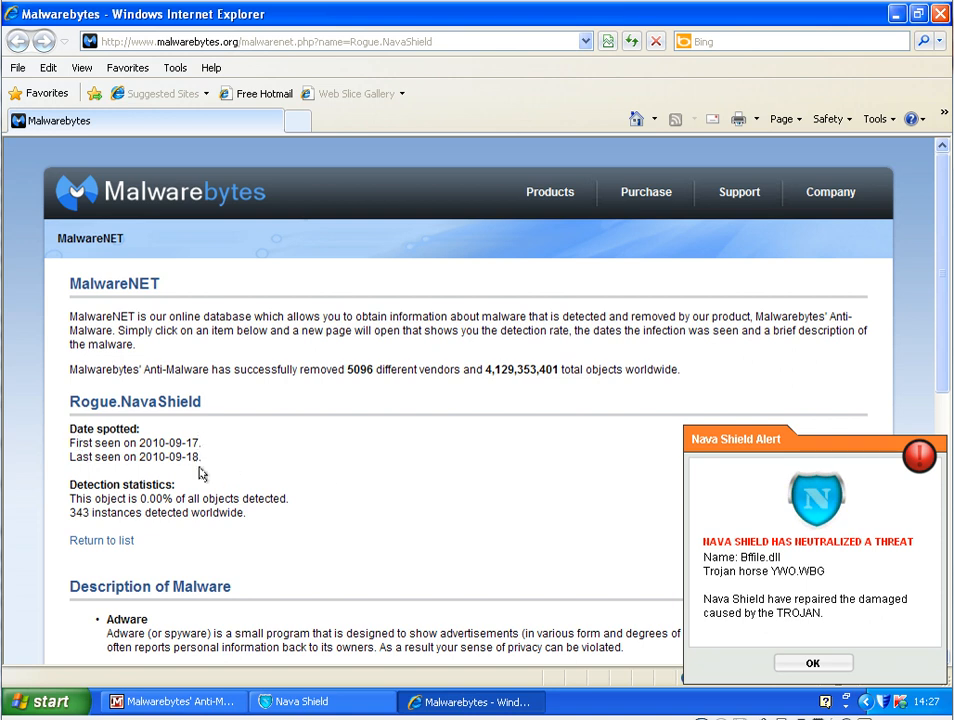
mouse_move(70, 512)
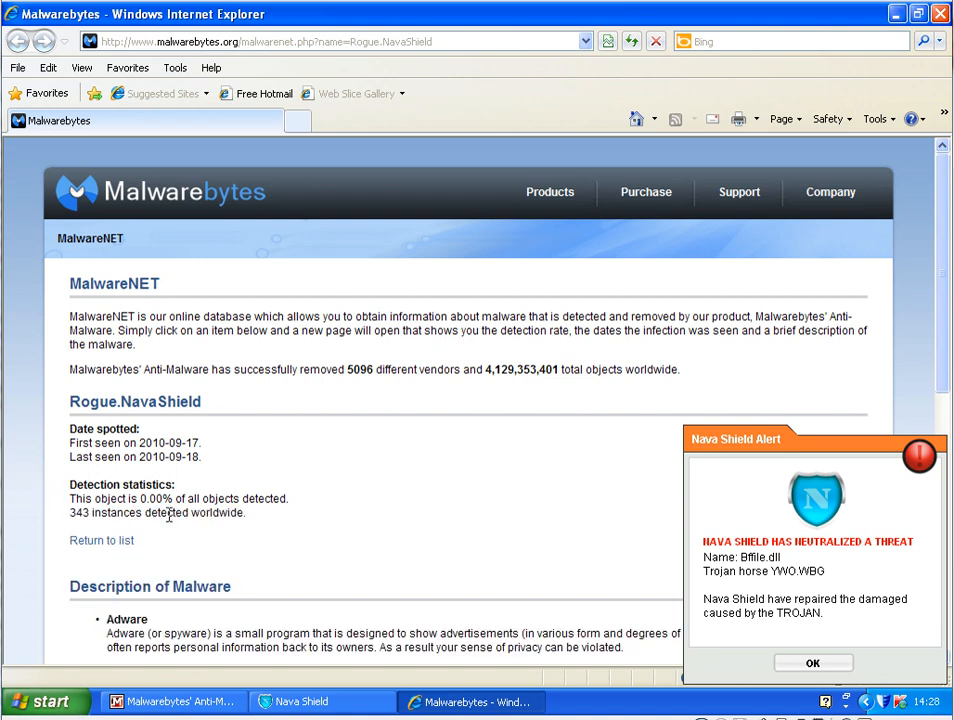
left_click(812, 664)
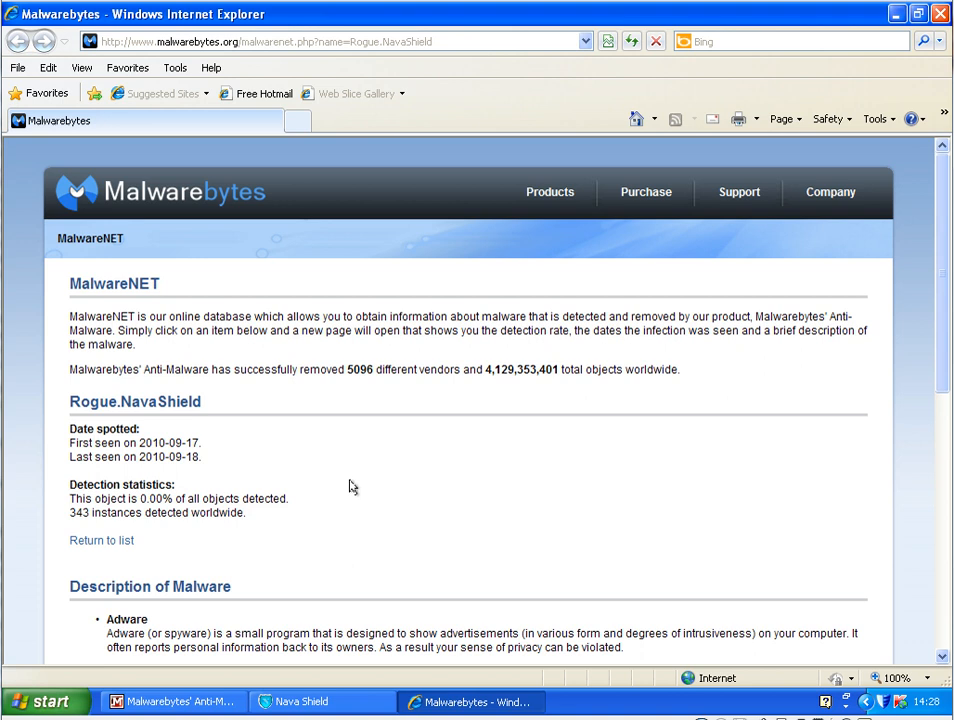
mouse_move(604, 246)
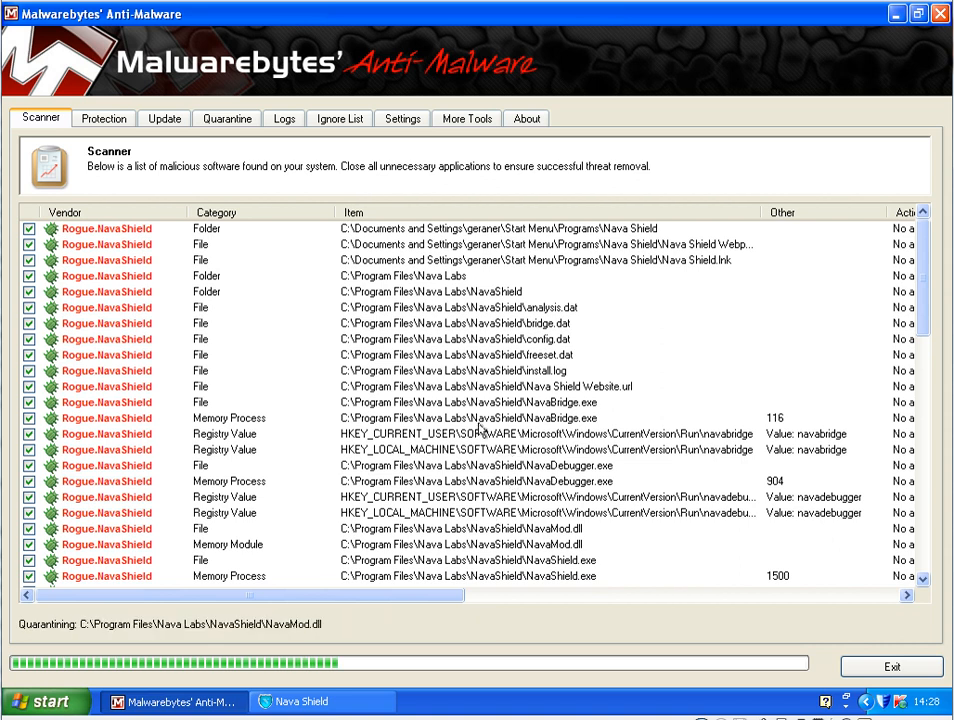
mouse_move(512, 456)
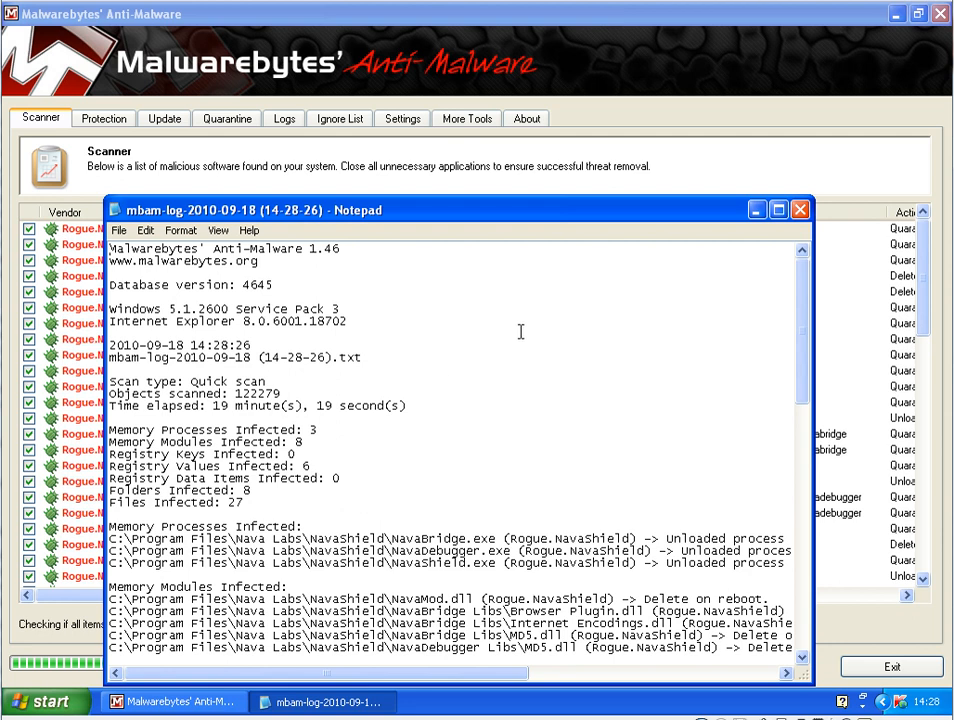
mouse_move(800, 210)
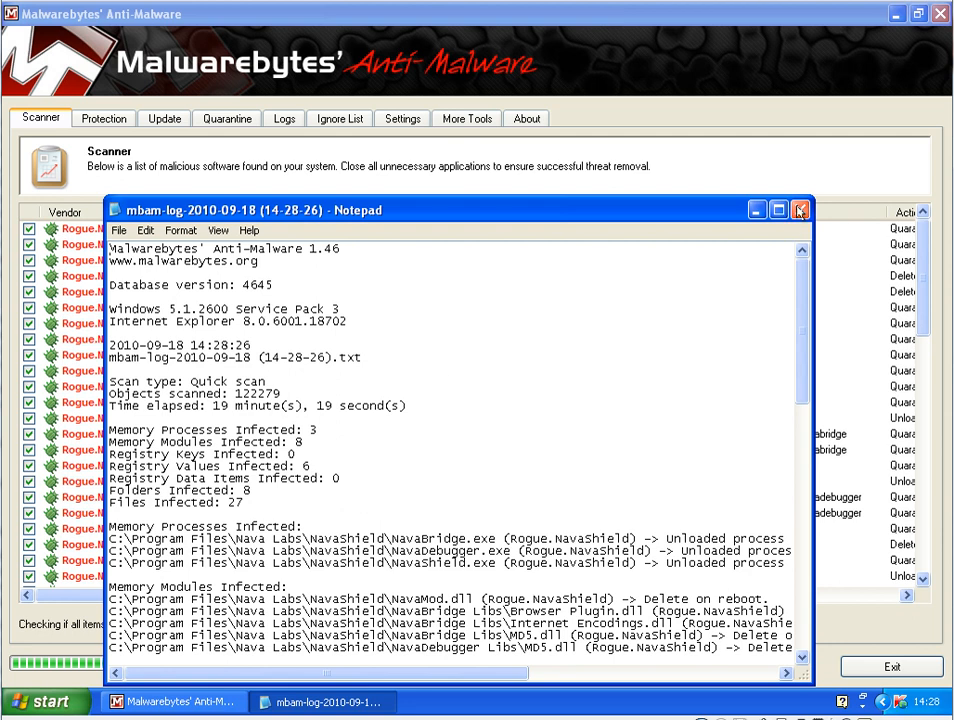
Maximize the mbam-log and read the NavaShield registry values deleted and quarantined.
left_click(778, 210)
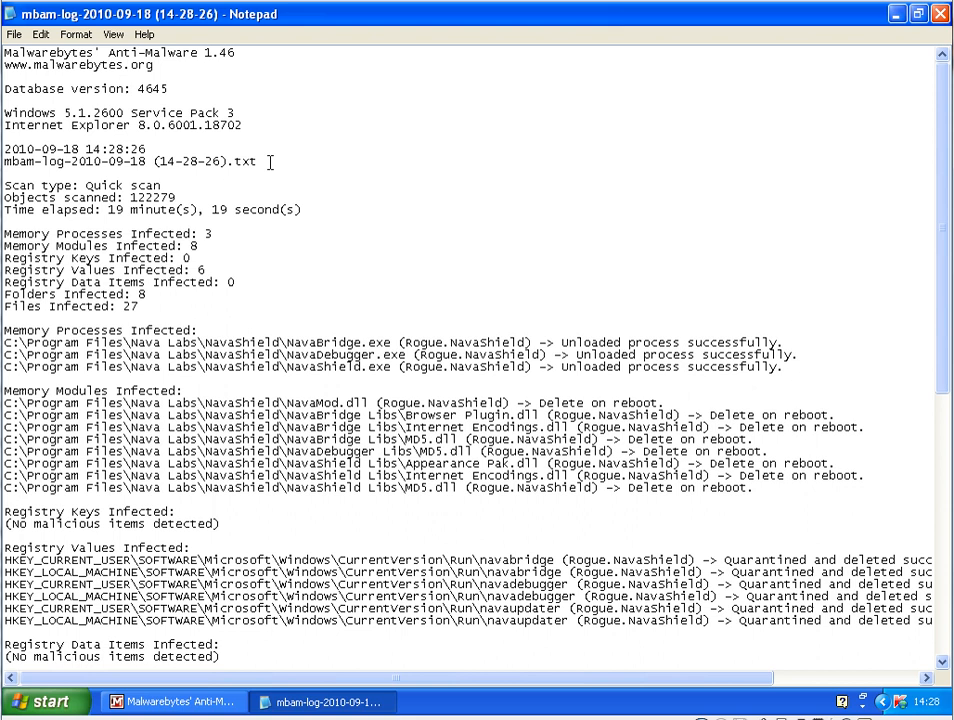
left_click(172, 700)
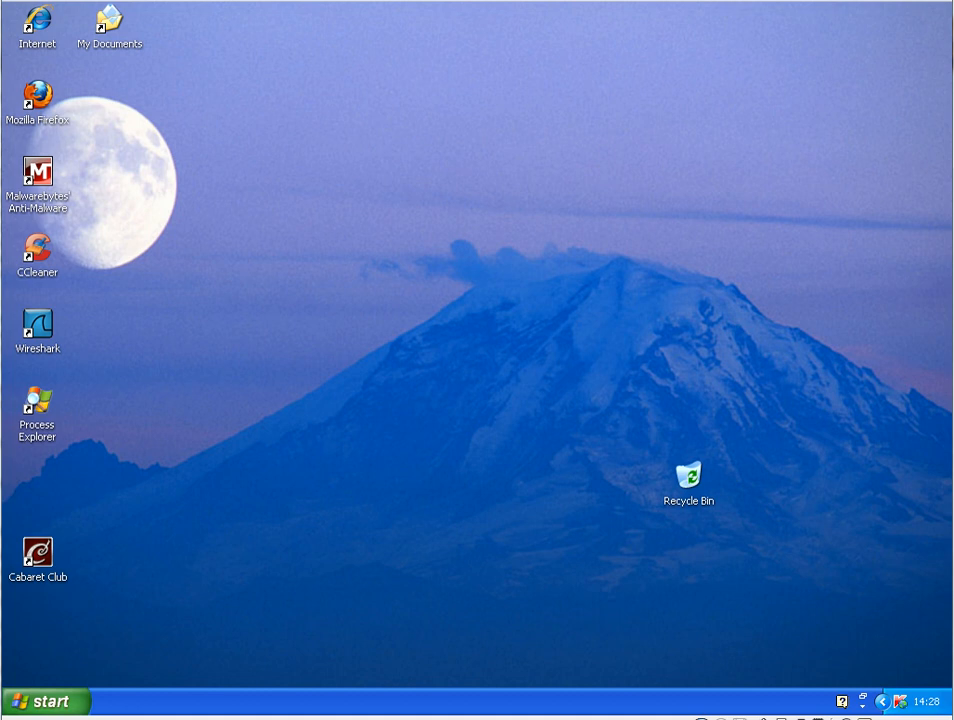
mouse_move(736, 660)
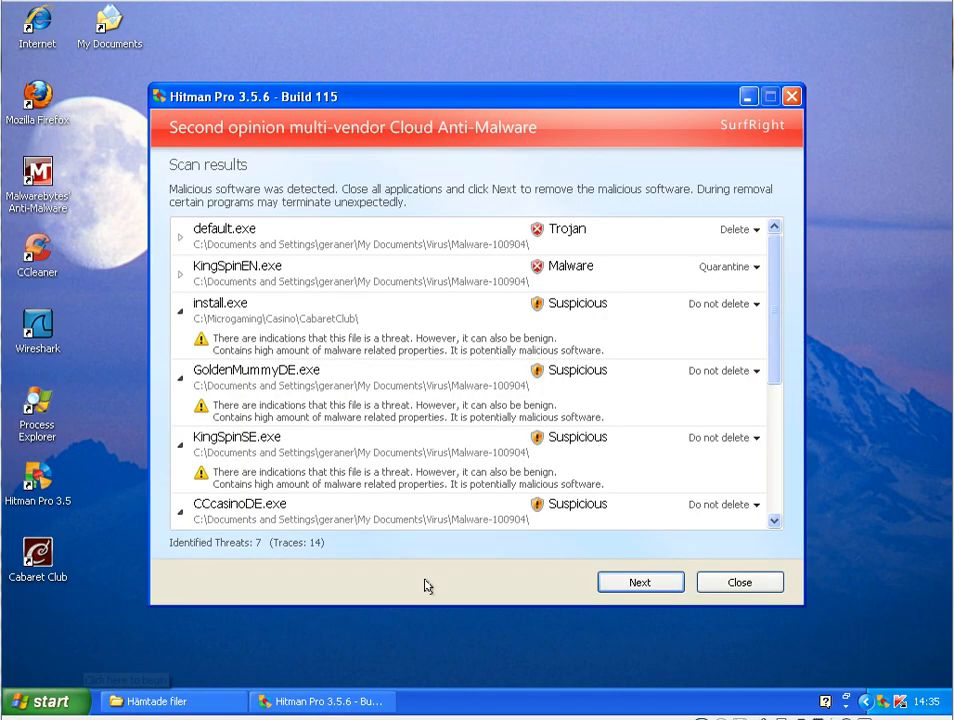
mouse_move(452, 392)
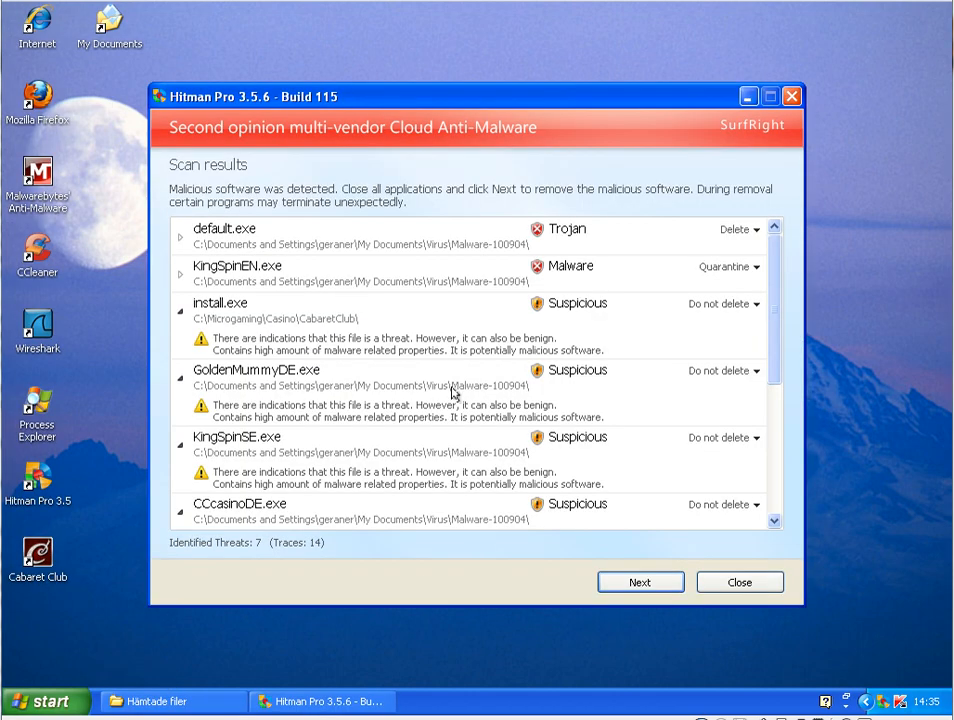
mouse_move(408, 456)
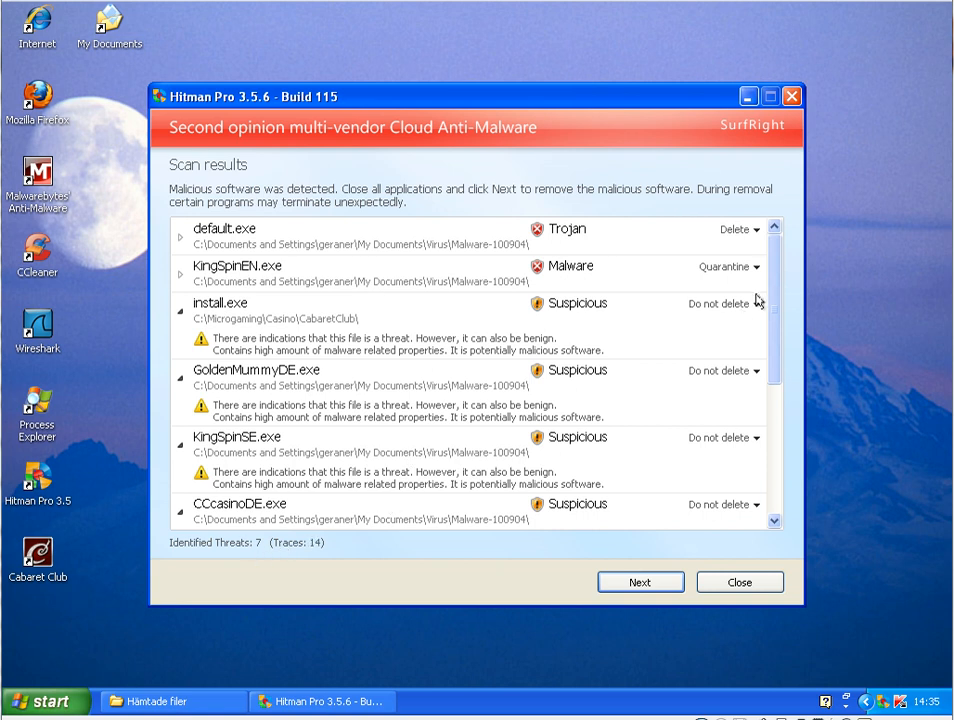
Expand detection details for KingSpinEN.exe and the default.exe trojan in the results list.
scroll("down", 3)
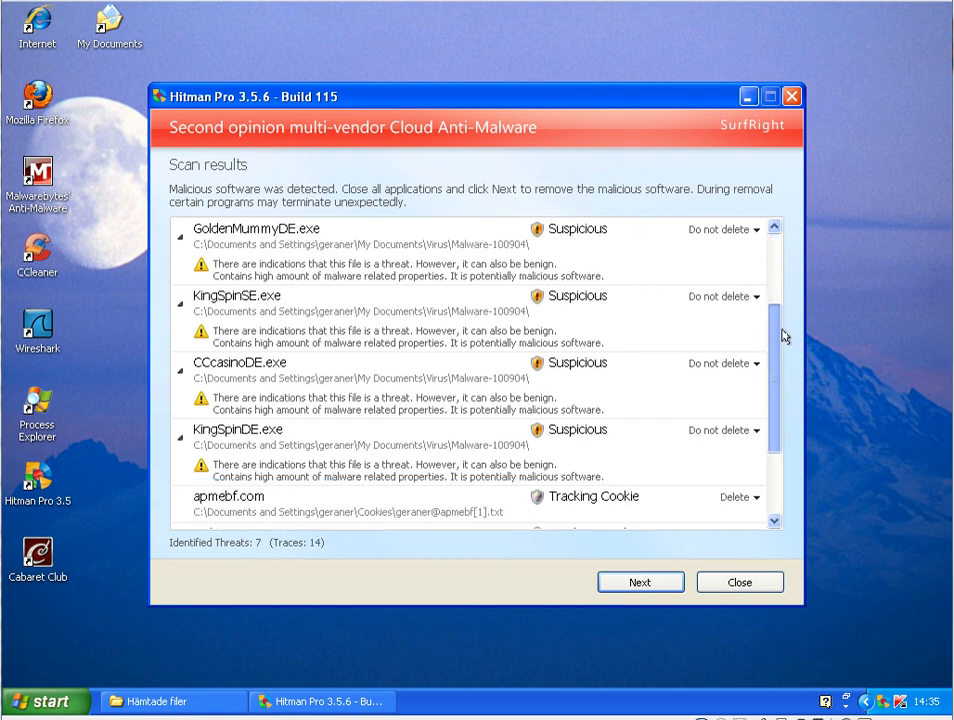
scroll("up", 3)
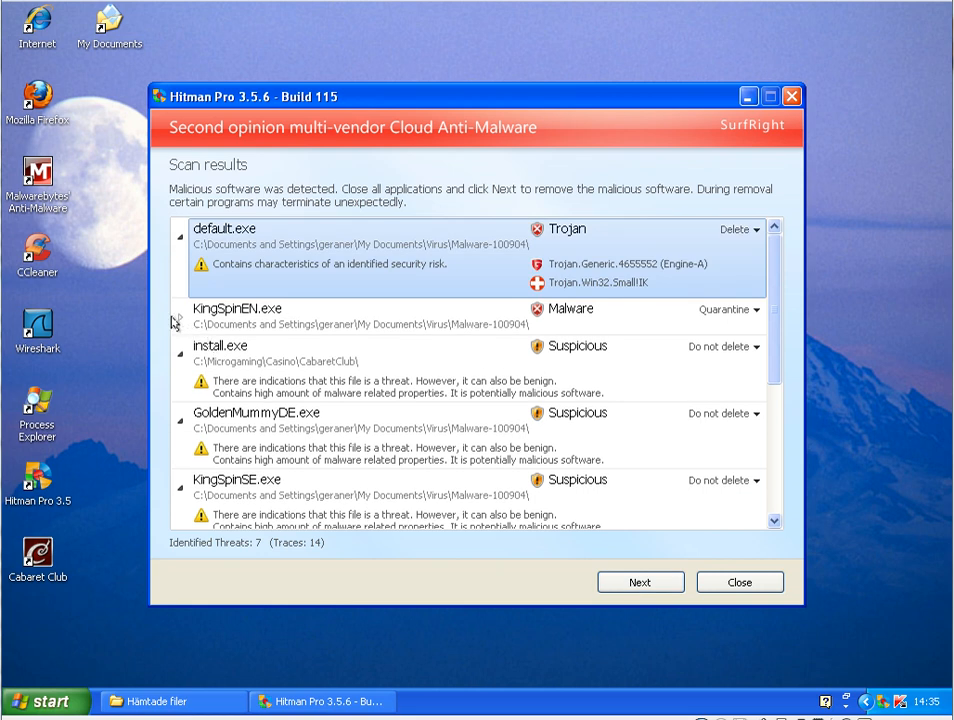
left_click(184, 308)
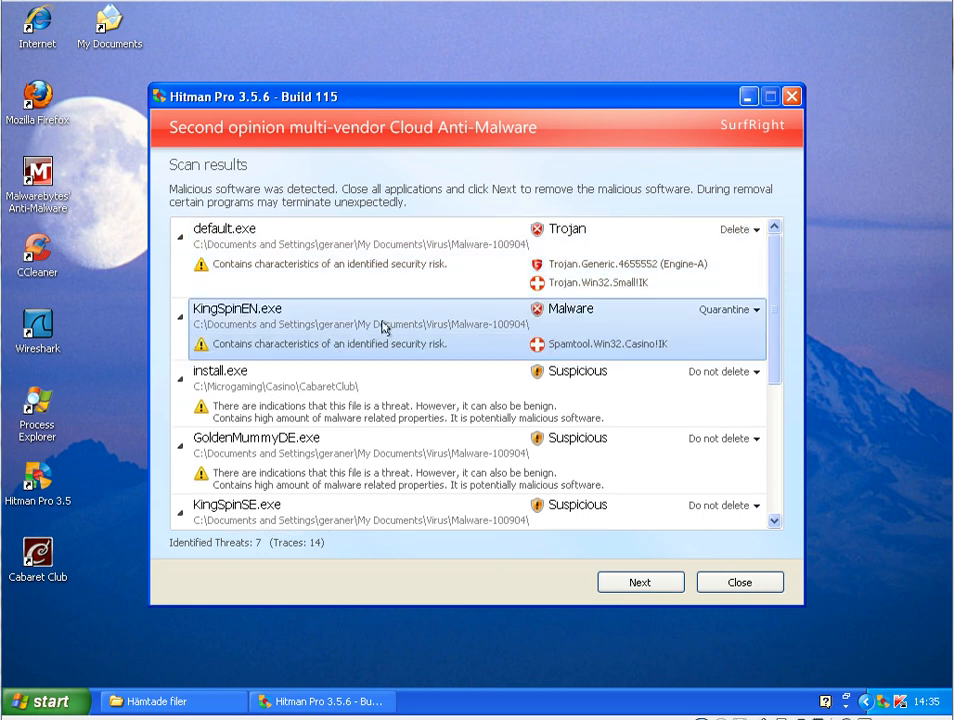
mouse_move(792, 316)
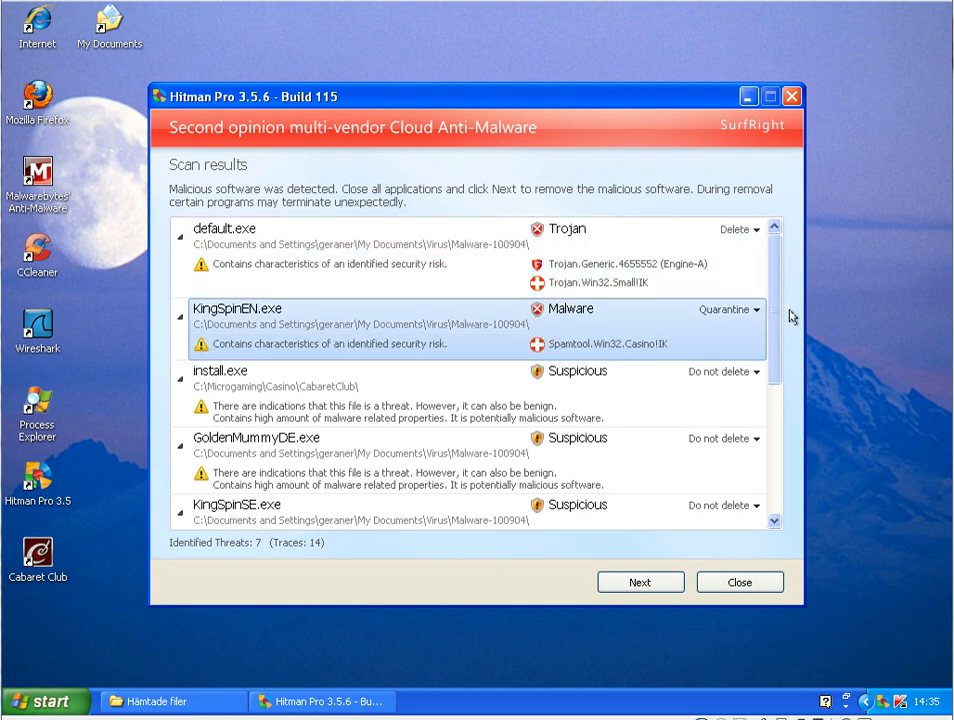
scroll("down", 3)
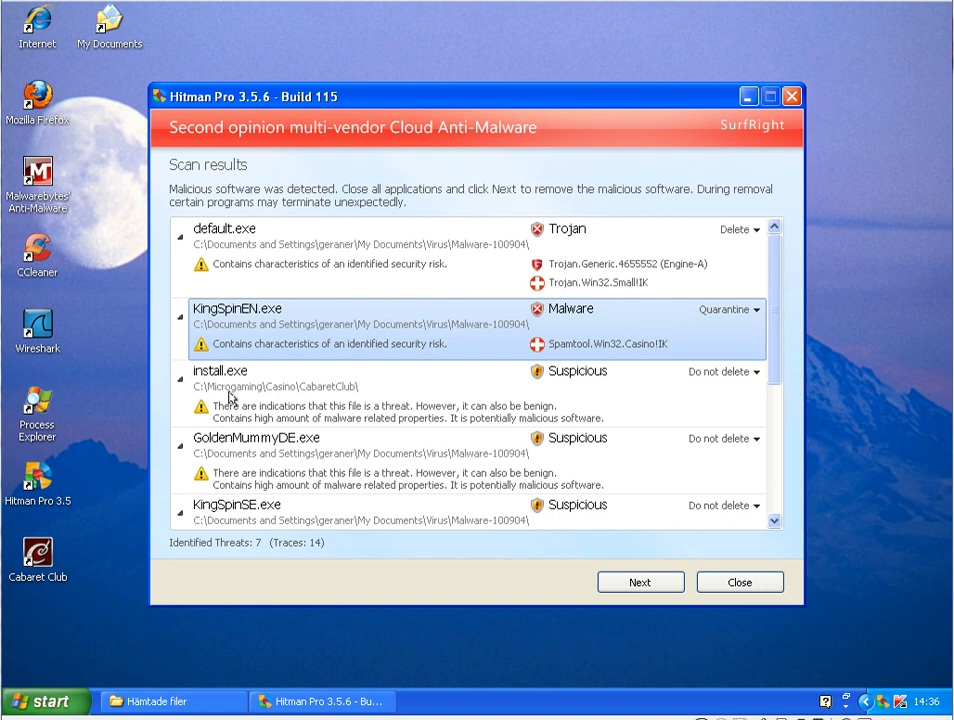
mouse_move(724, 370)
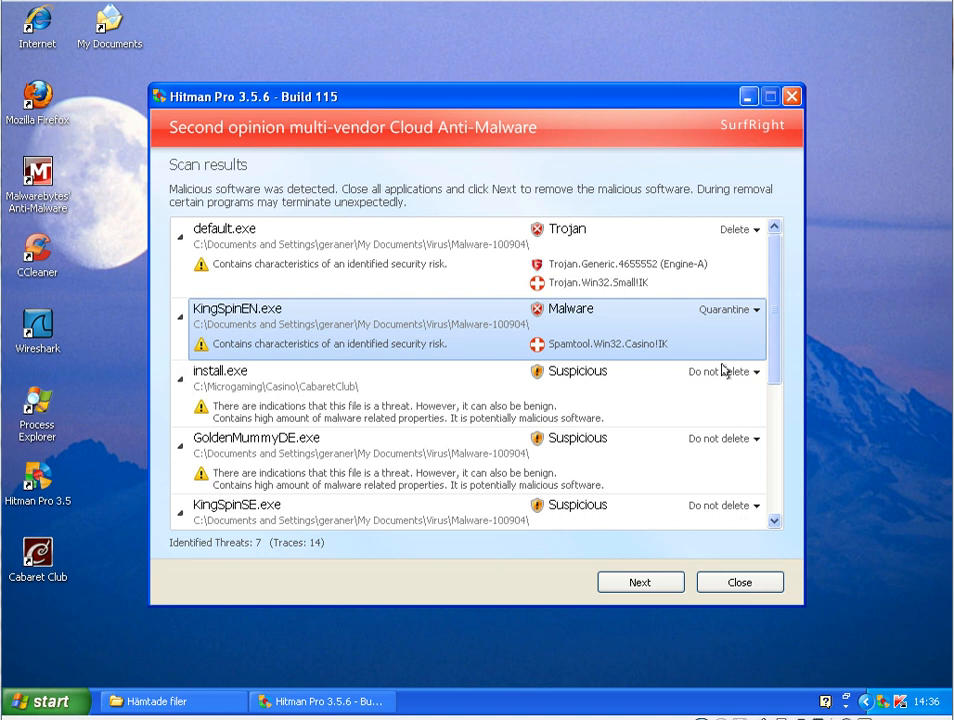
scroll("down", 3)
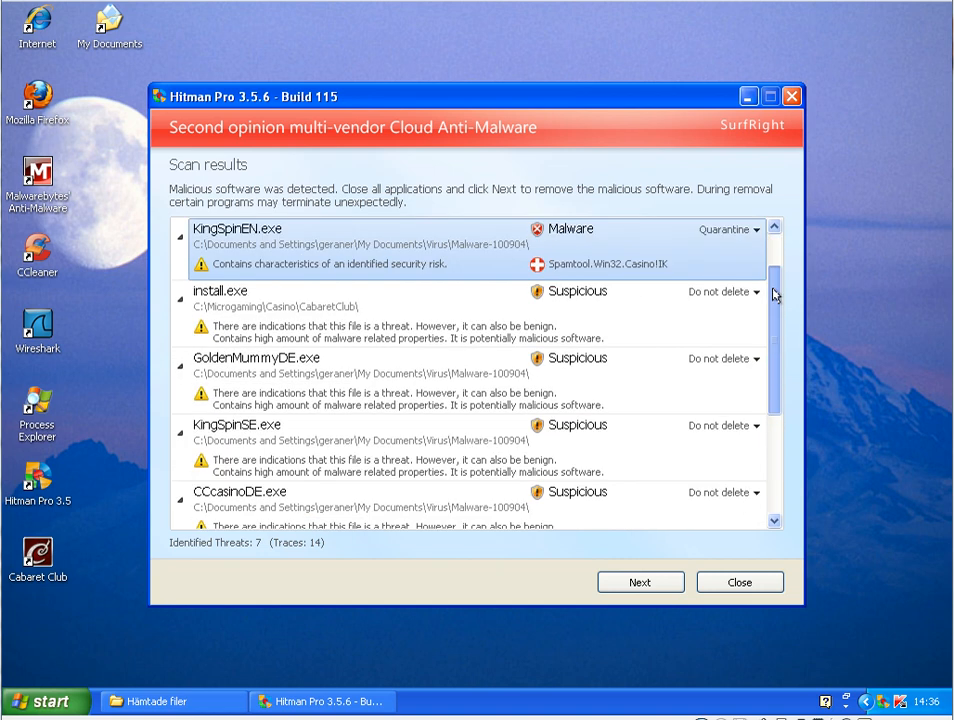
Remove the threats via Next and continue to the final results: 8222 files scanned, 14 traces.
left_click(640, 580)
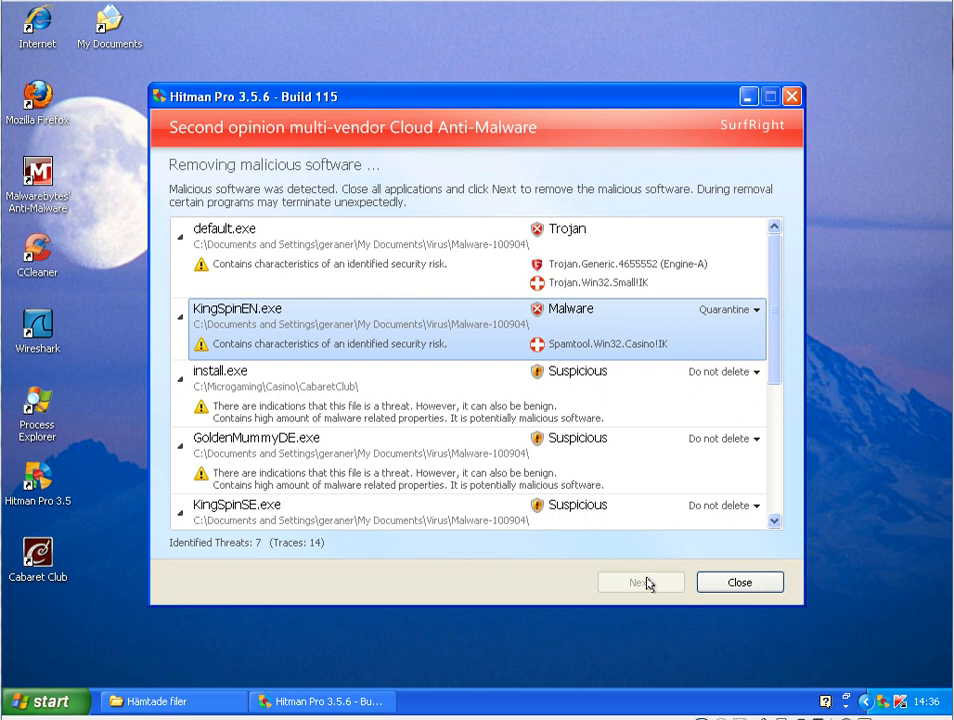
left_click(640, 580)
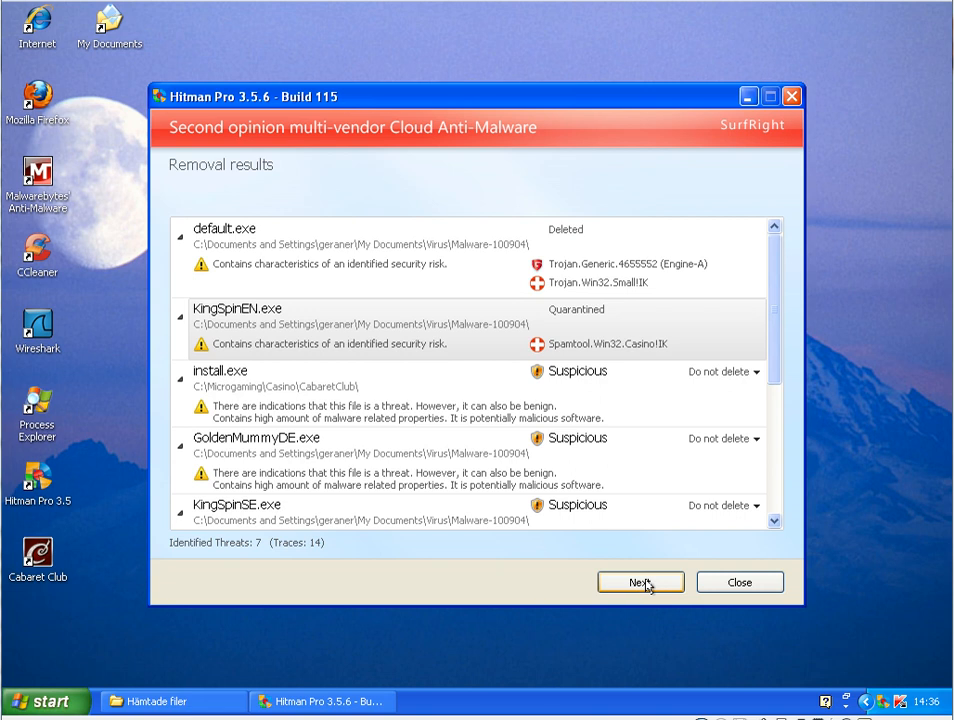
left_click(640, 580)
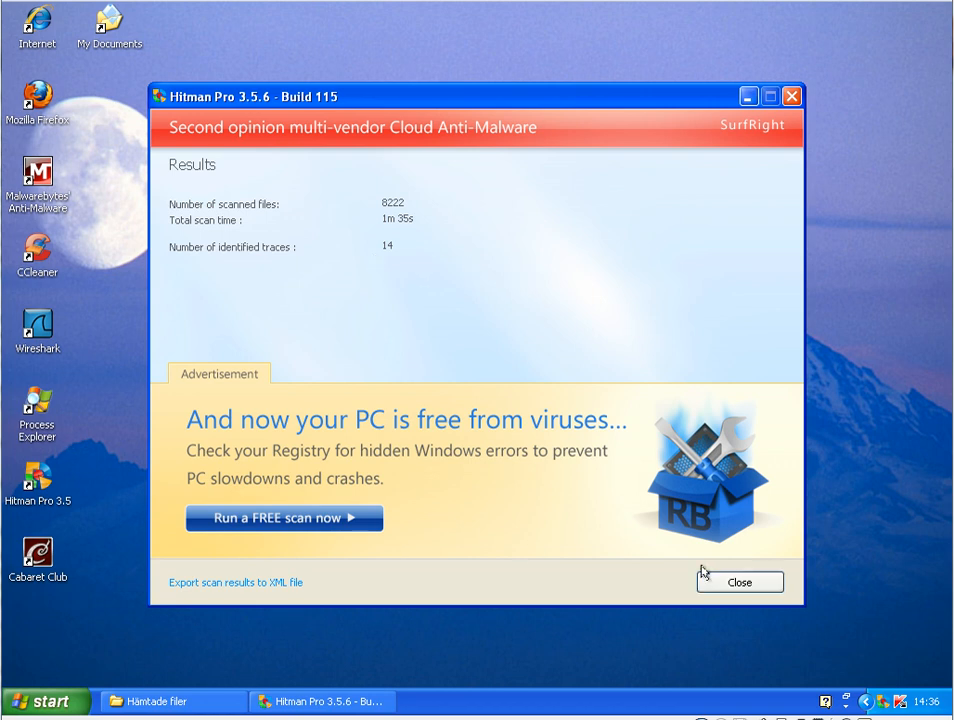
mouse_move(866, 704)
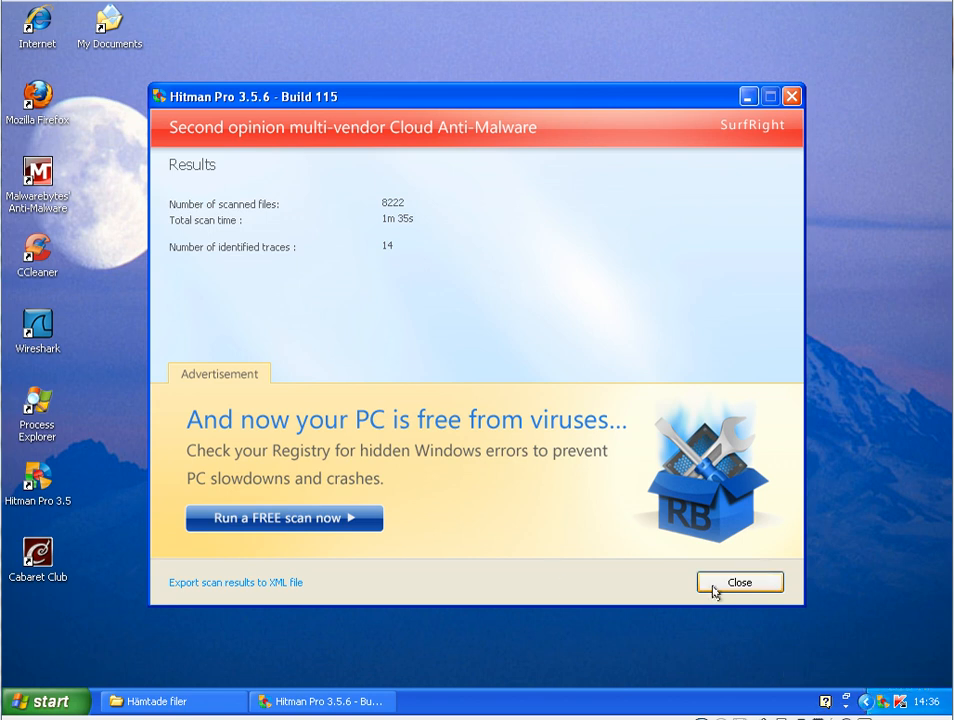
Close the Hitman Pro results summary, leaving the Windows XP desktop.
left_click(740, 582)
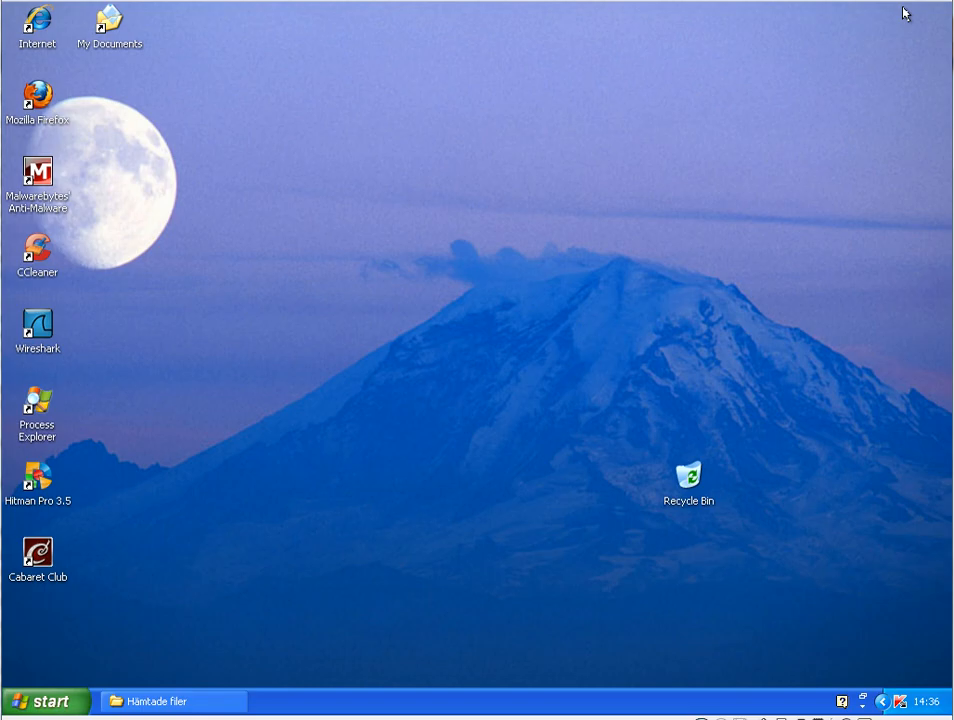
mouse_move(84, 52)
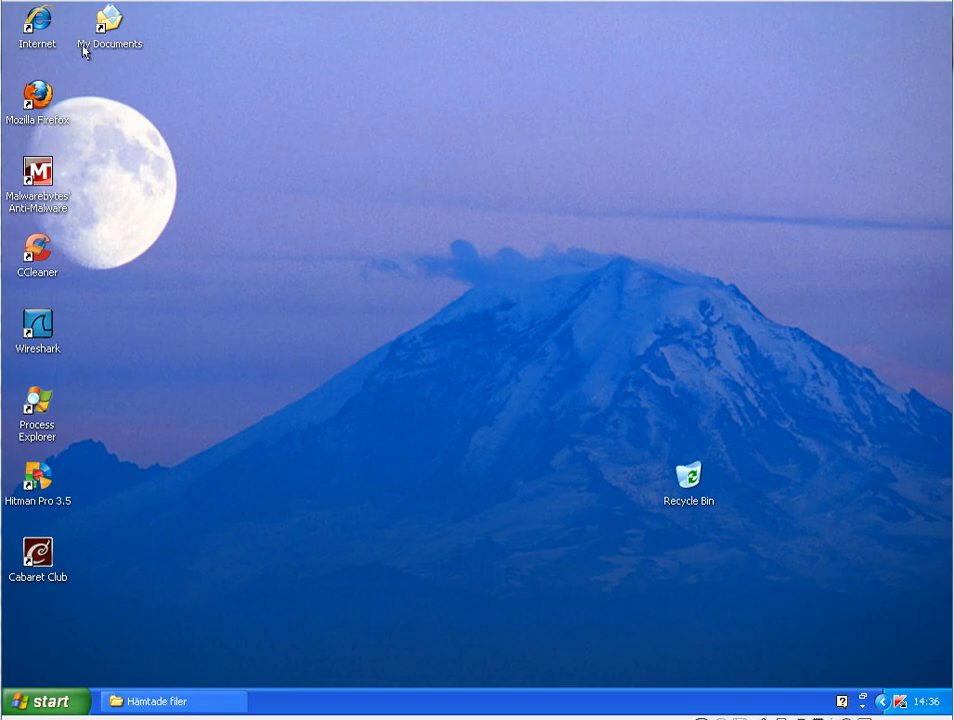
mouse_move(738, 472)
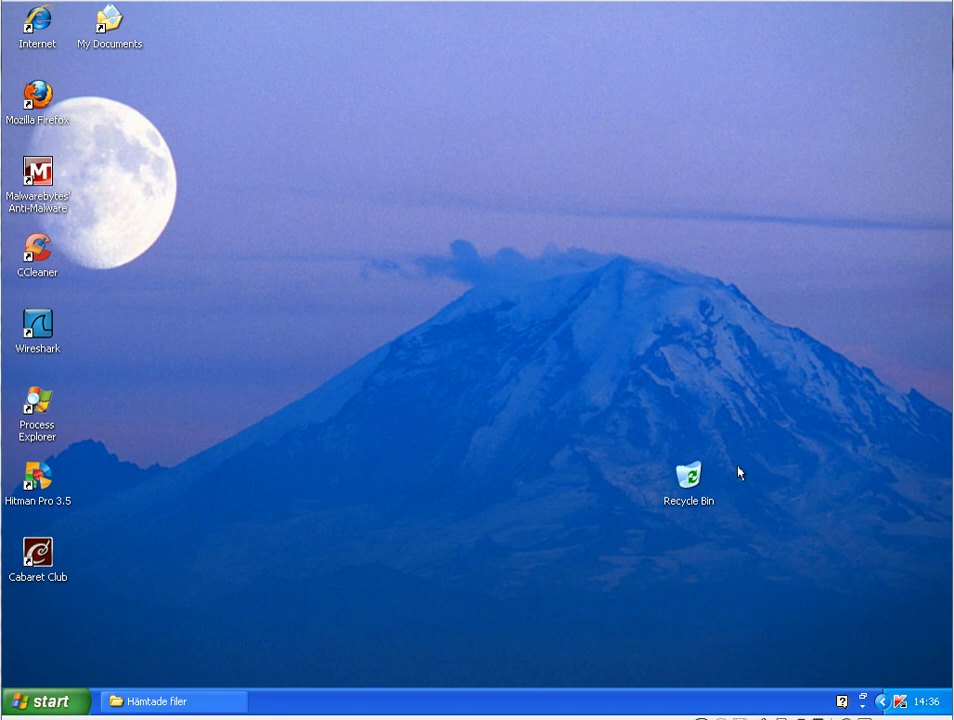
mouse_move(912, 702)
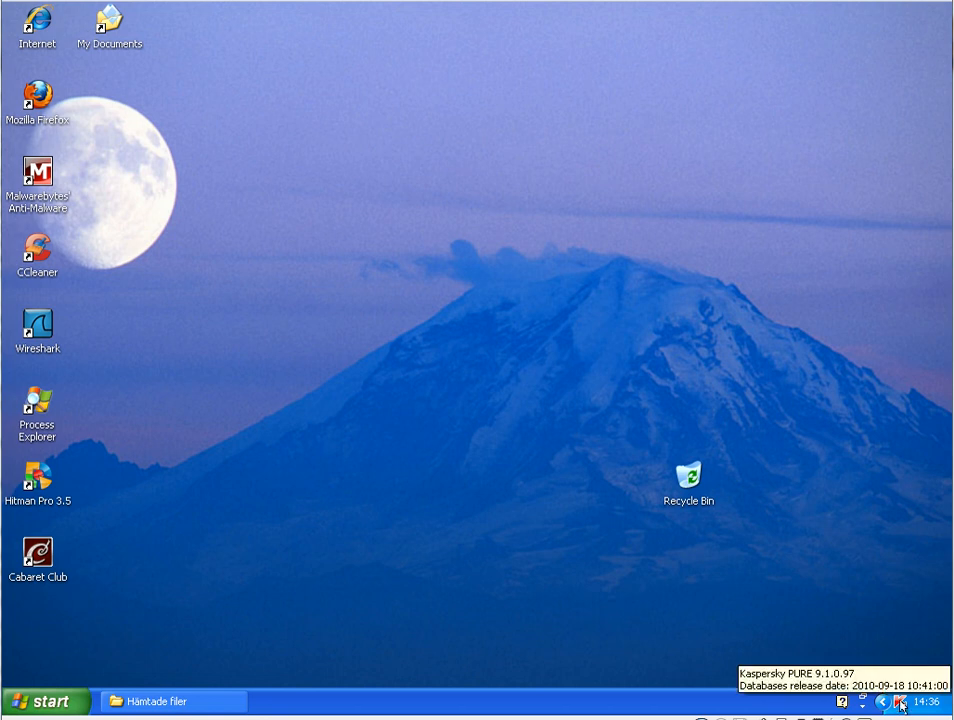
mouse_move(248, 272)
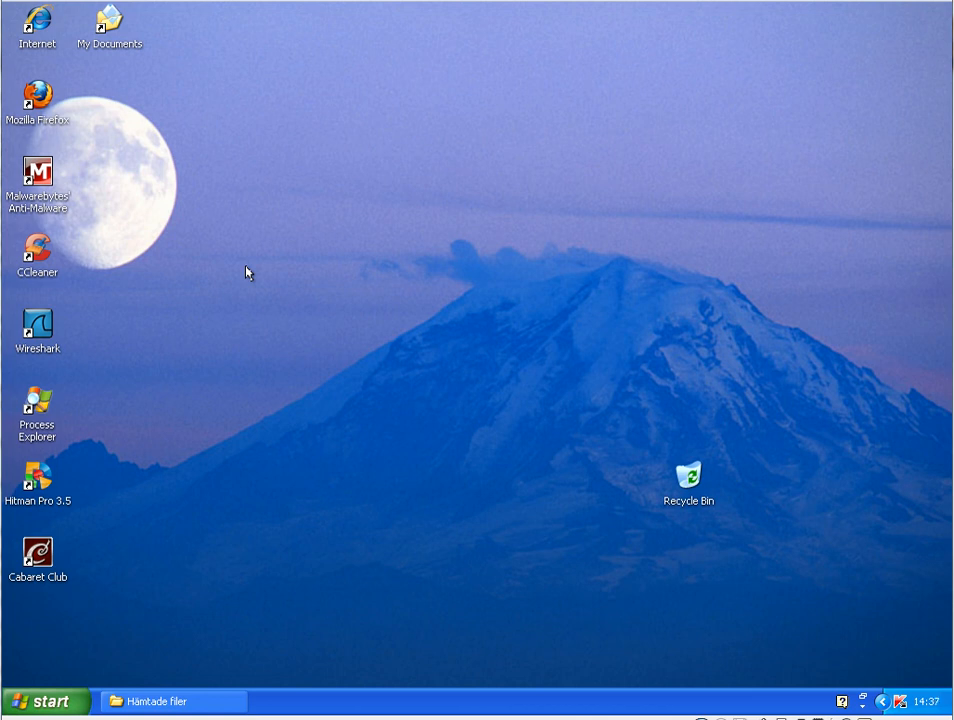
mouse_move(164, 452)
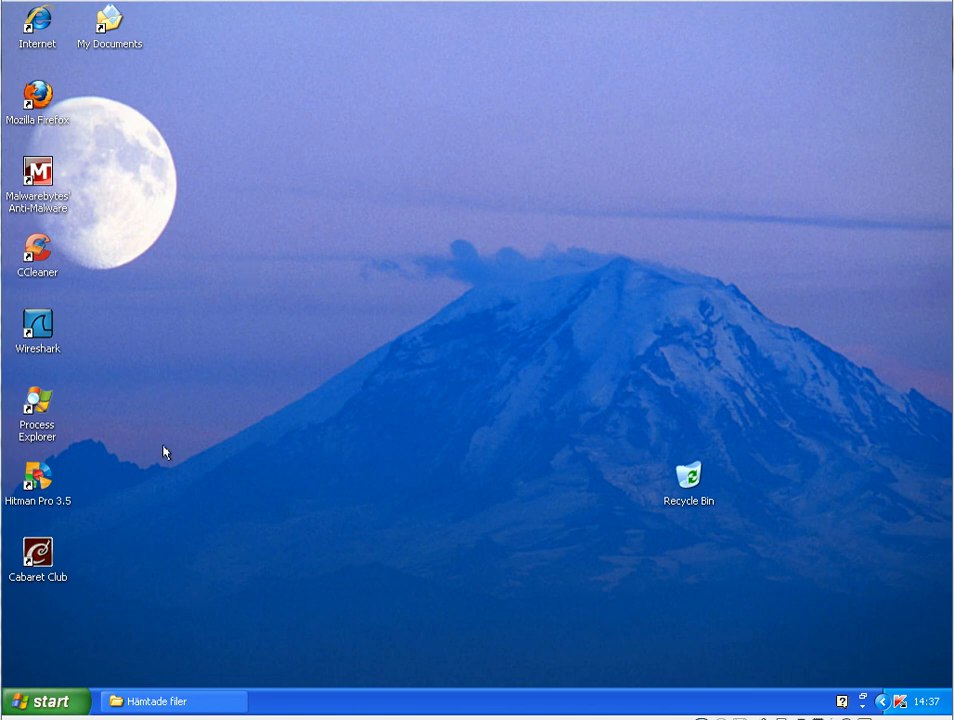